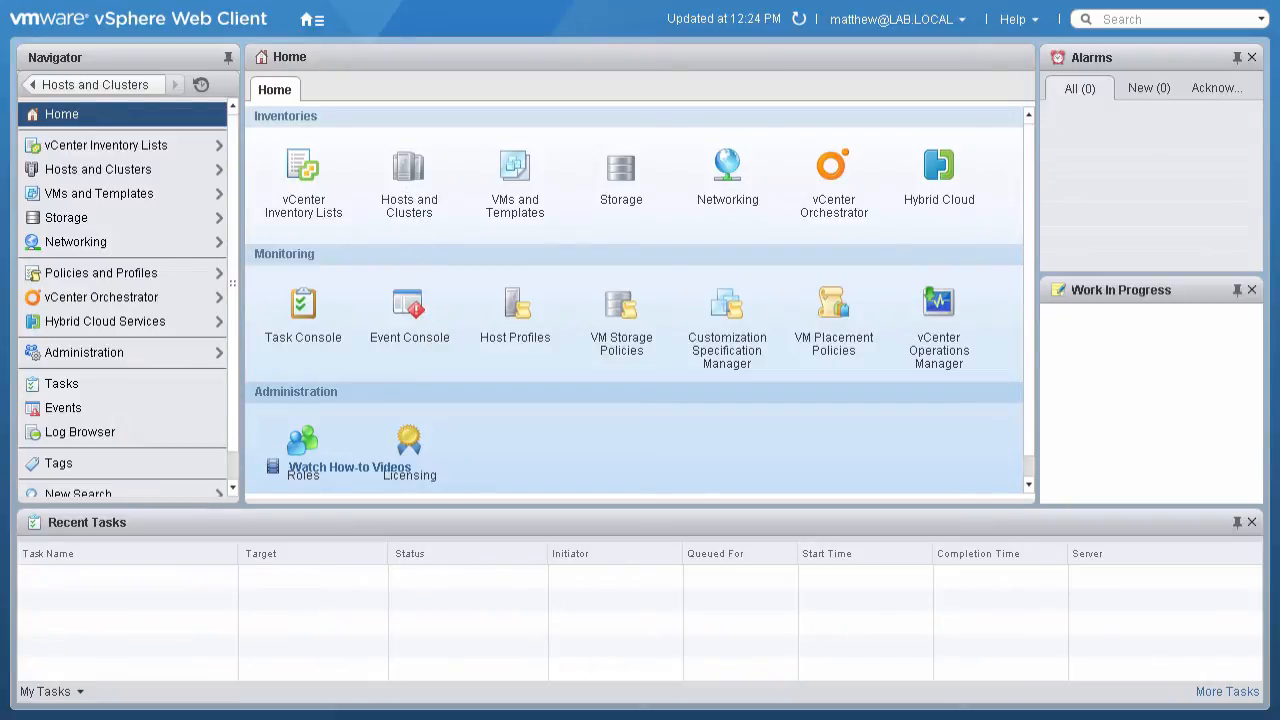
Step: Open the Hosts and Clusters inventory from the Home page Navigator
click(97, 168)
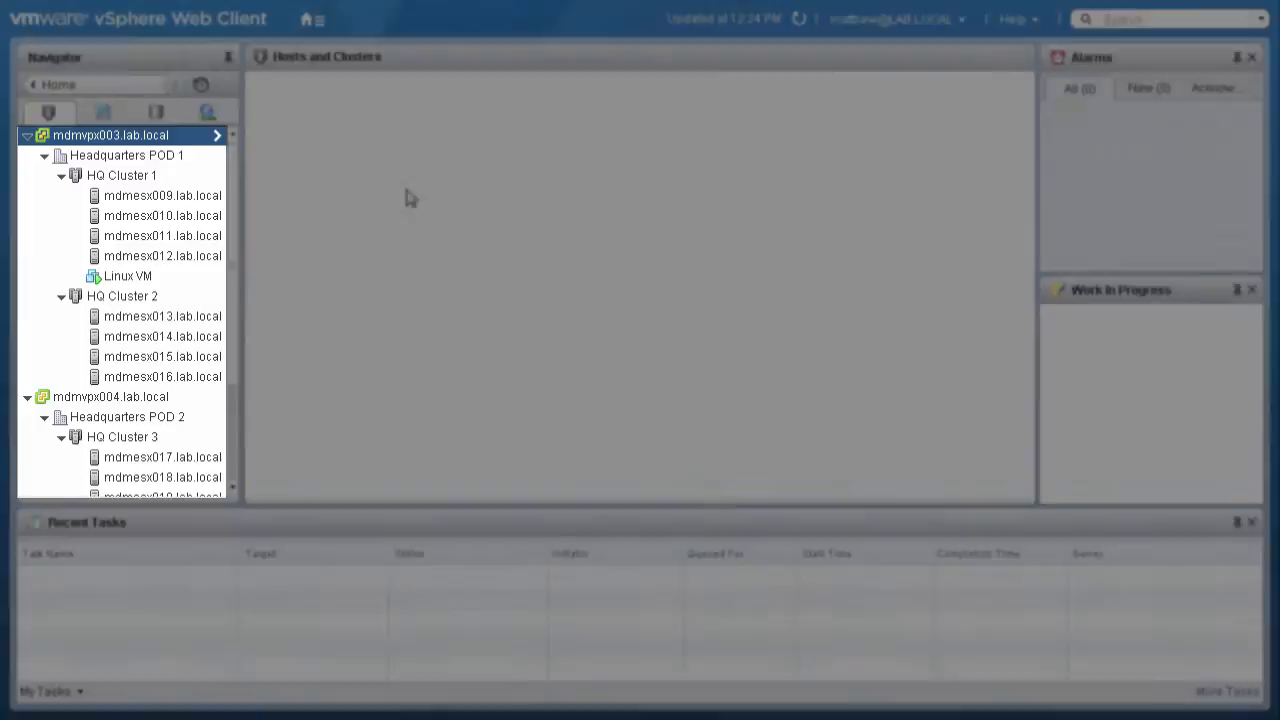
scroll(down, 3)
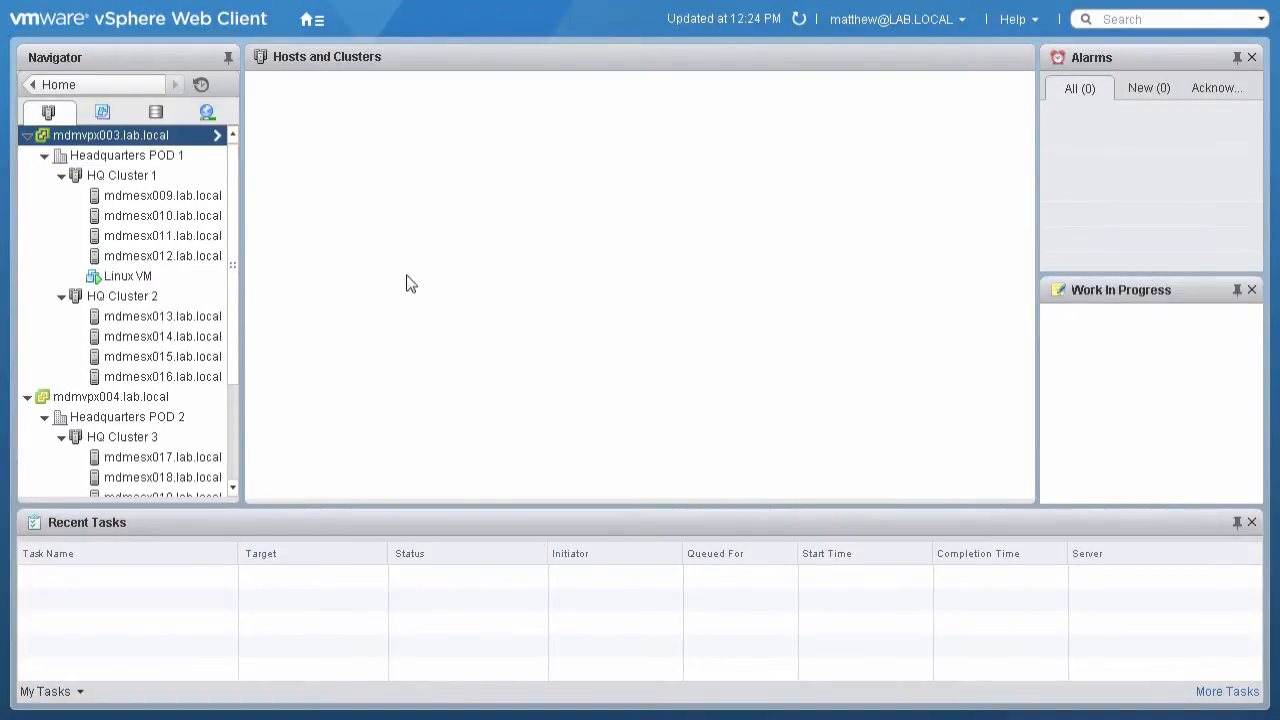
mouse_move(520, 289)
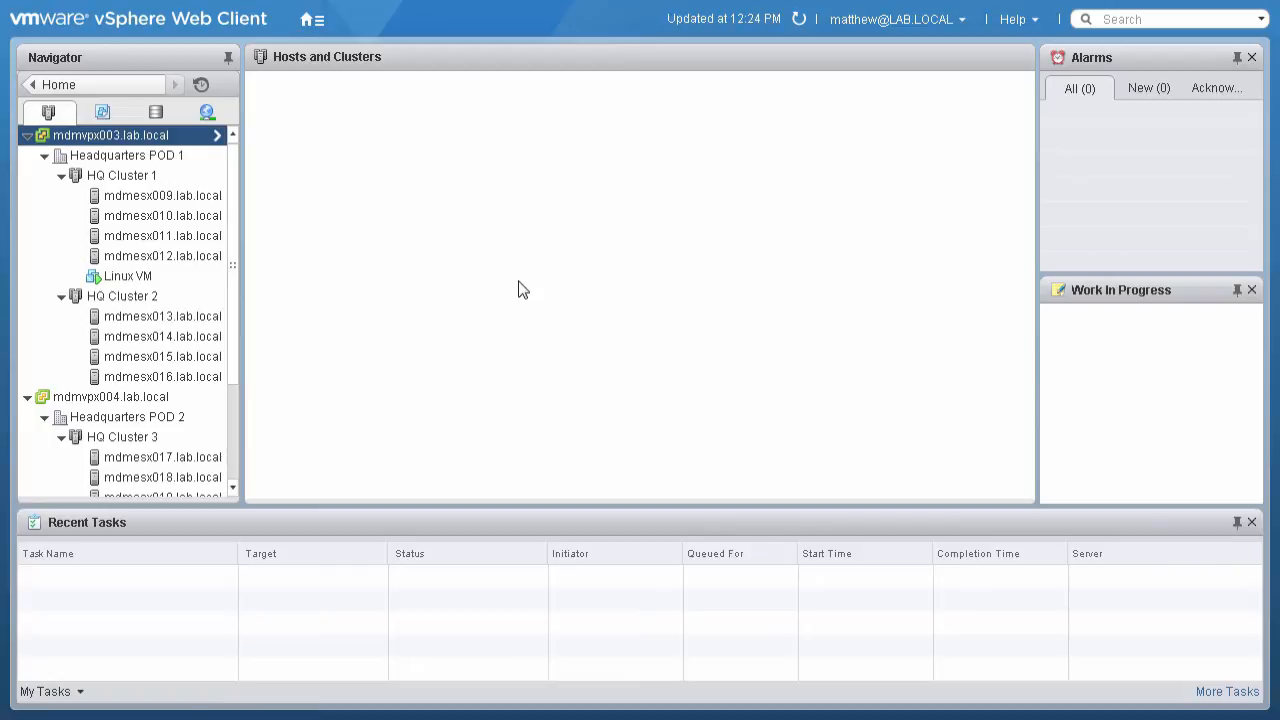
click(128, 275)
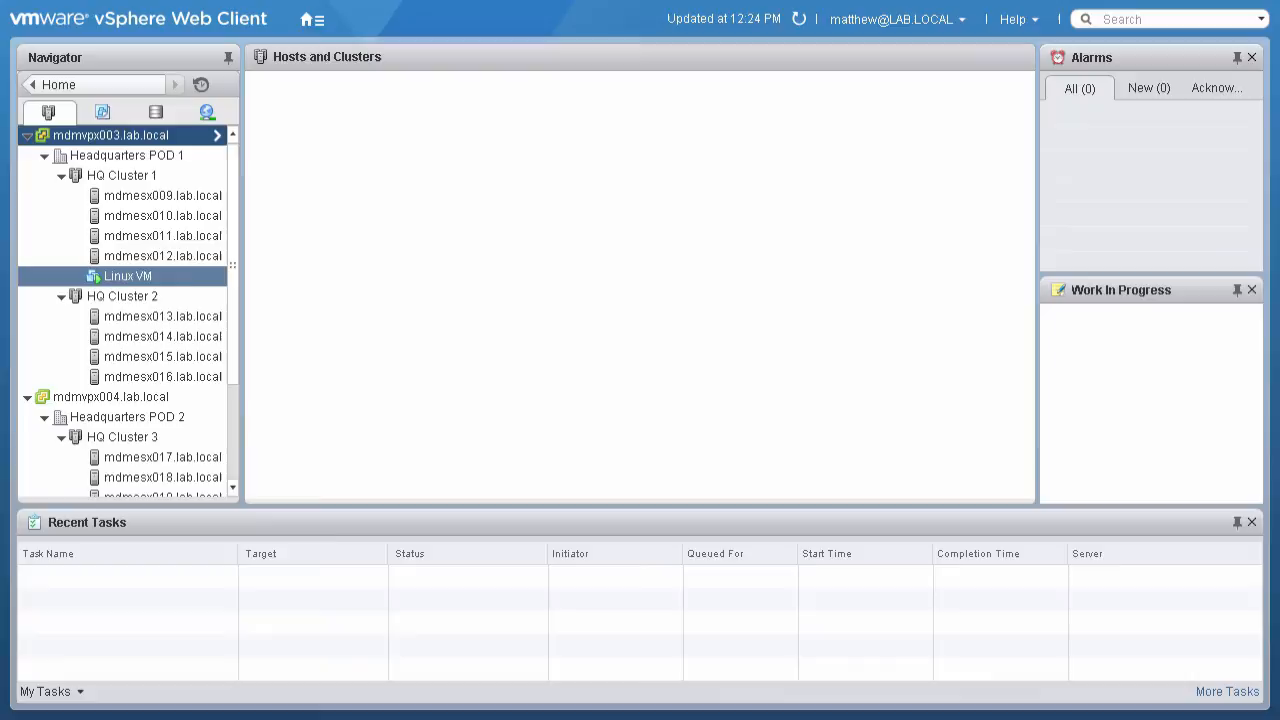
right_click(126, 275)
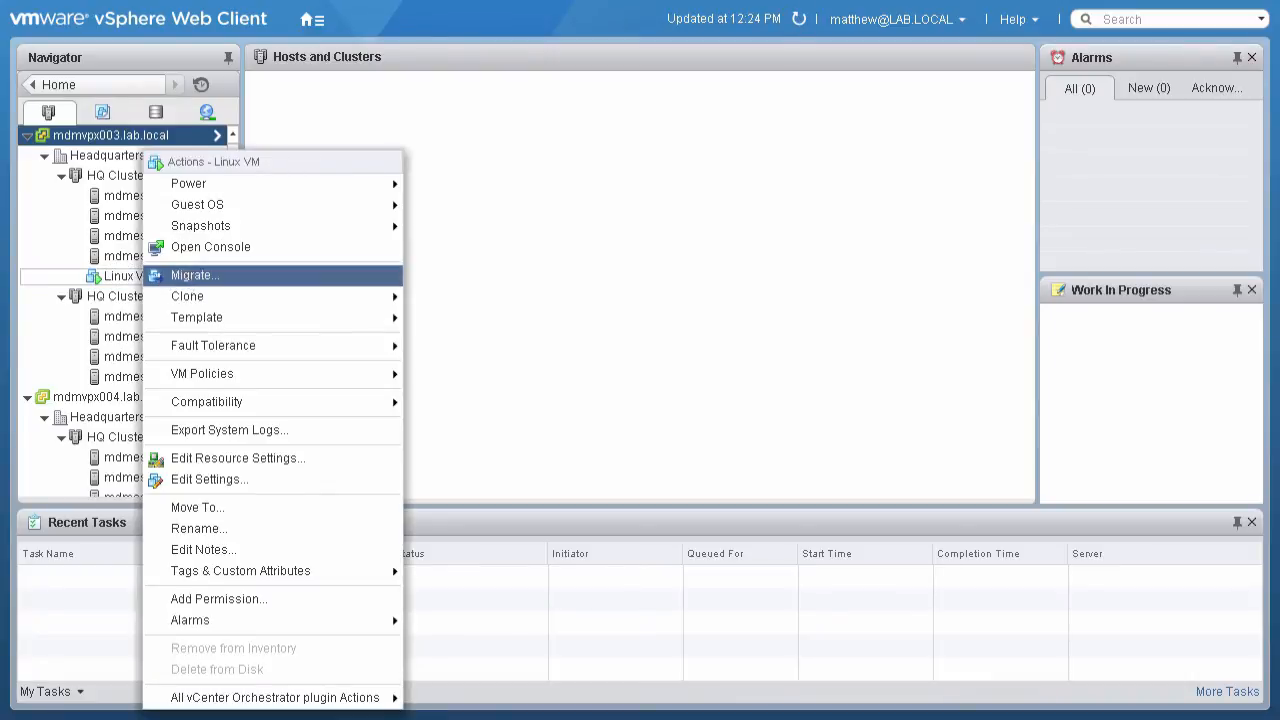
Step: Start the Migrate wizard for Linux VM with 'Change VM compute resource only' selected
click(193, 275)
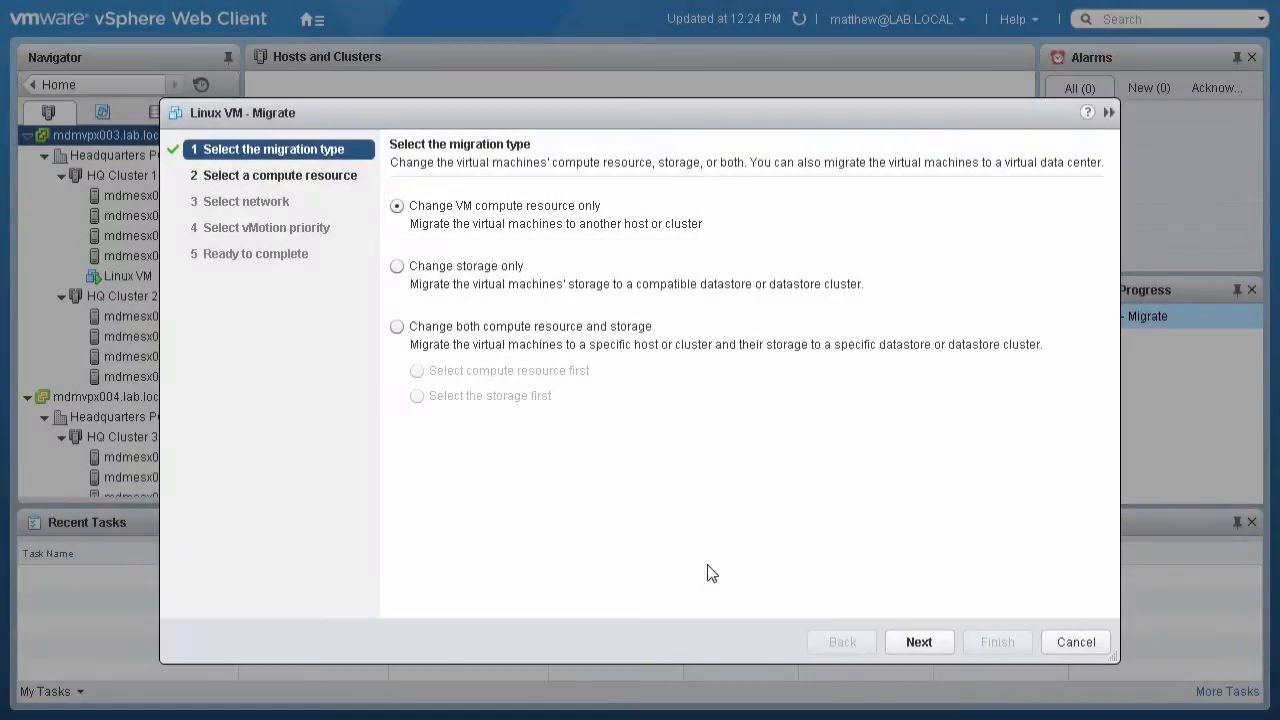
click(918, 641)
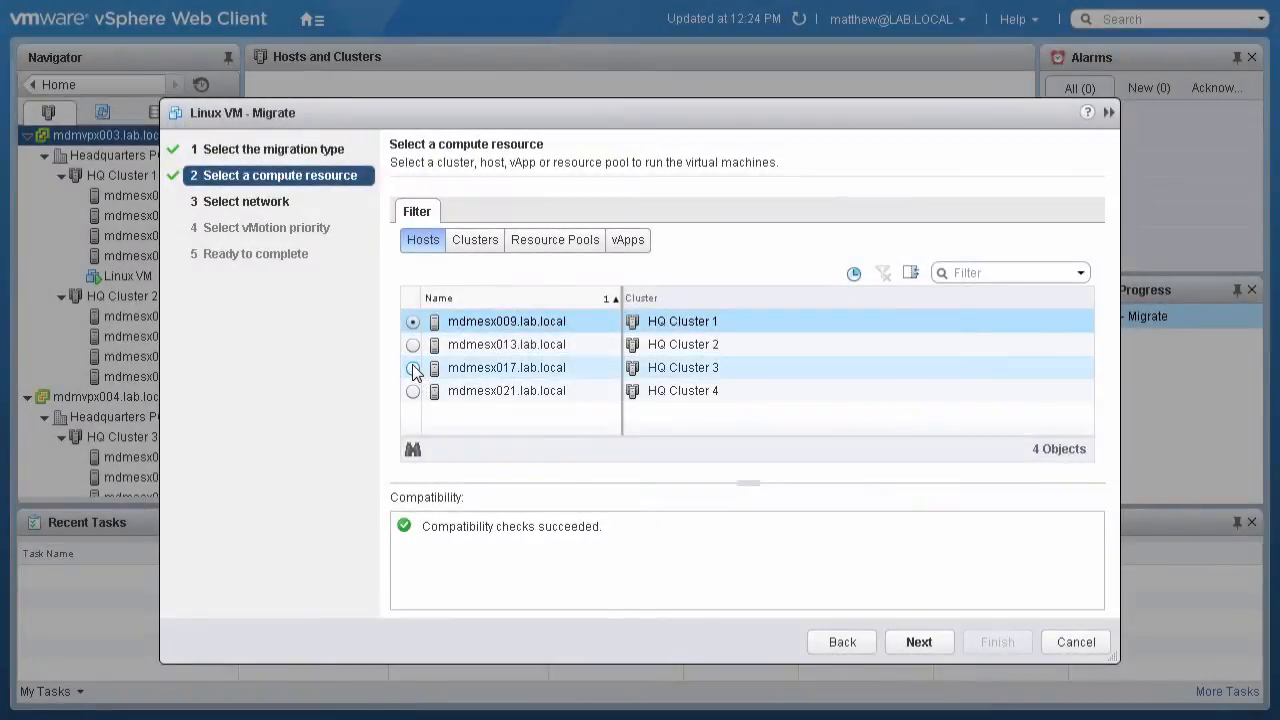
Step: Choose host mdmesx017.lab.local in HQ Cluster 3 as the destination host
click(412, 367)
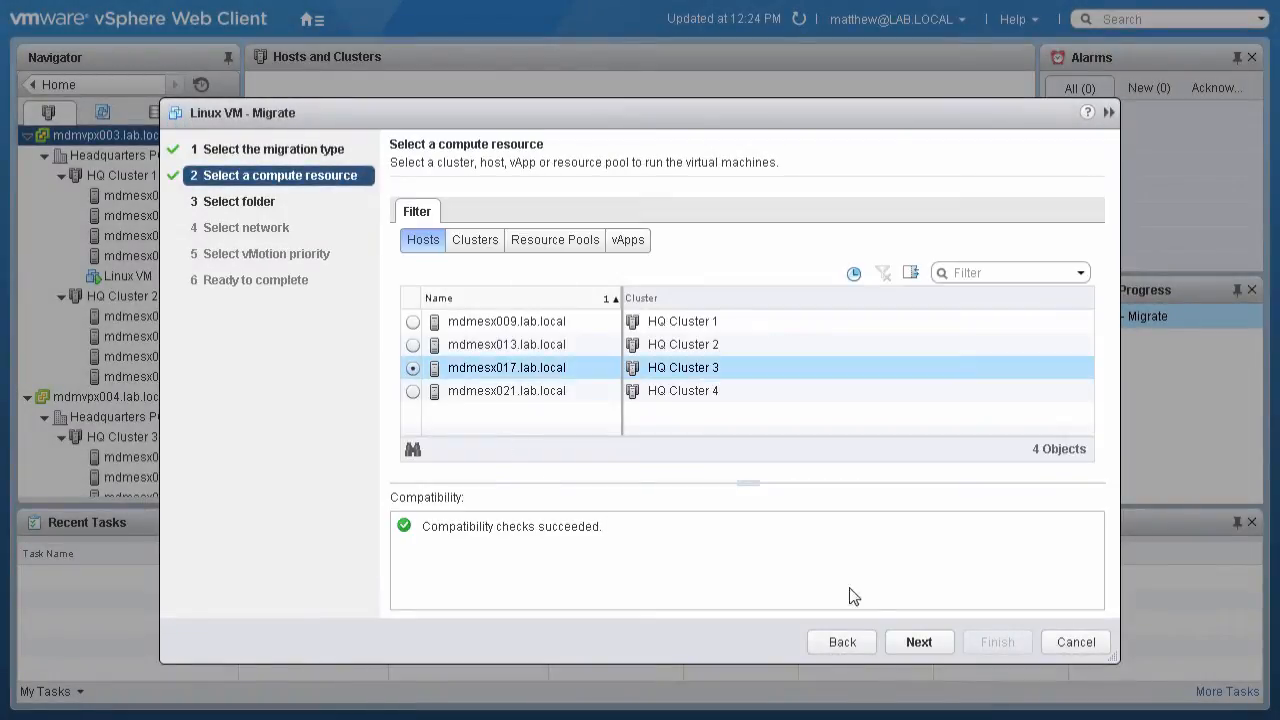
click(918, 641)
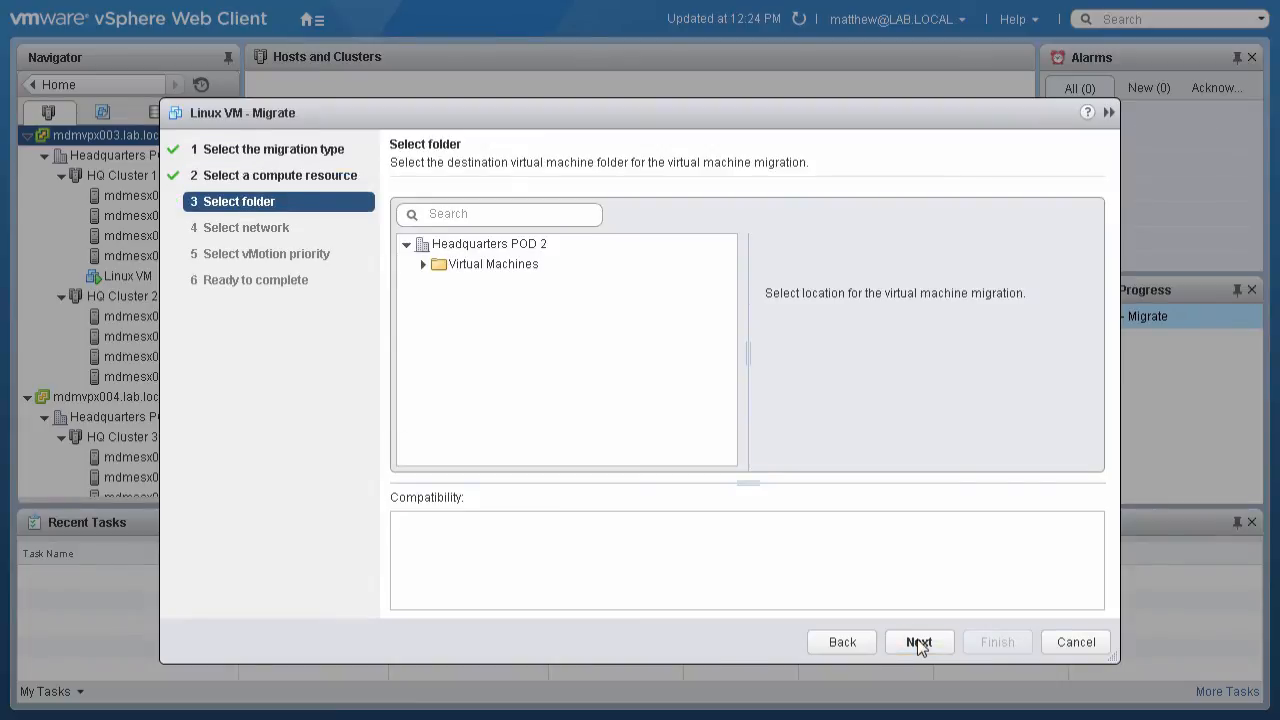
Step: Select the Virtual Machines destination folder and keep VLAN0204 as the destination network
click(493, 264)
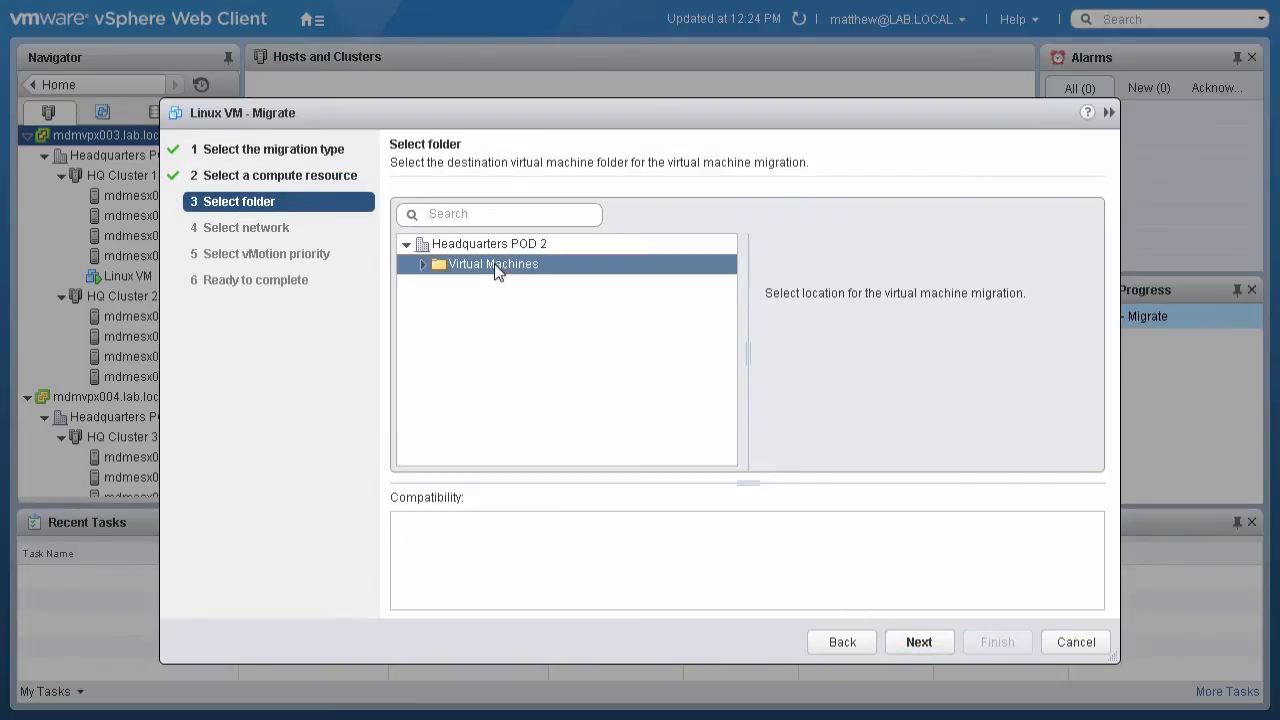
click(492, 264)
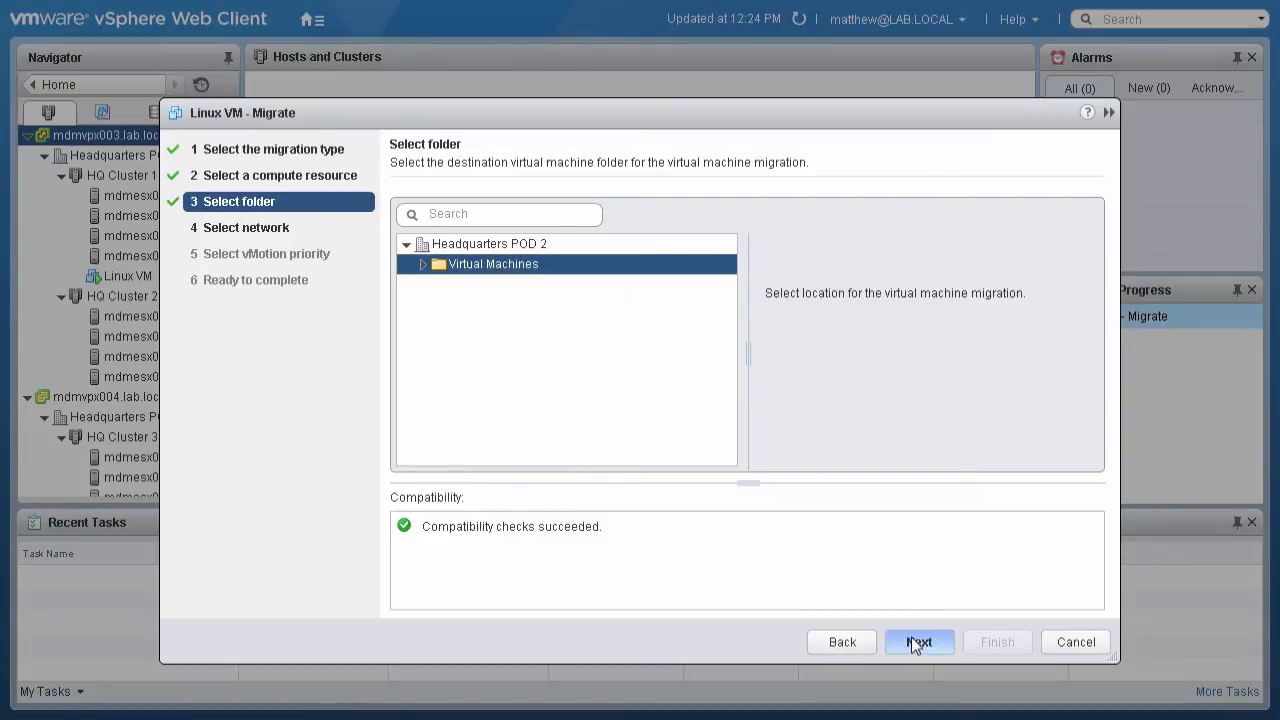
click(918, 642)
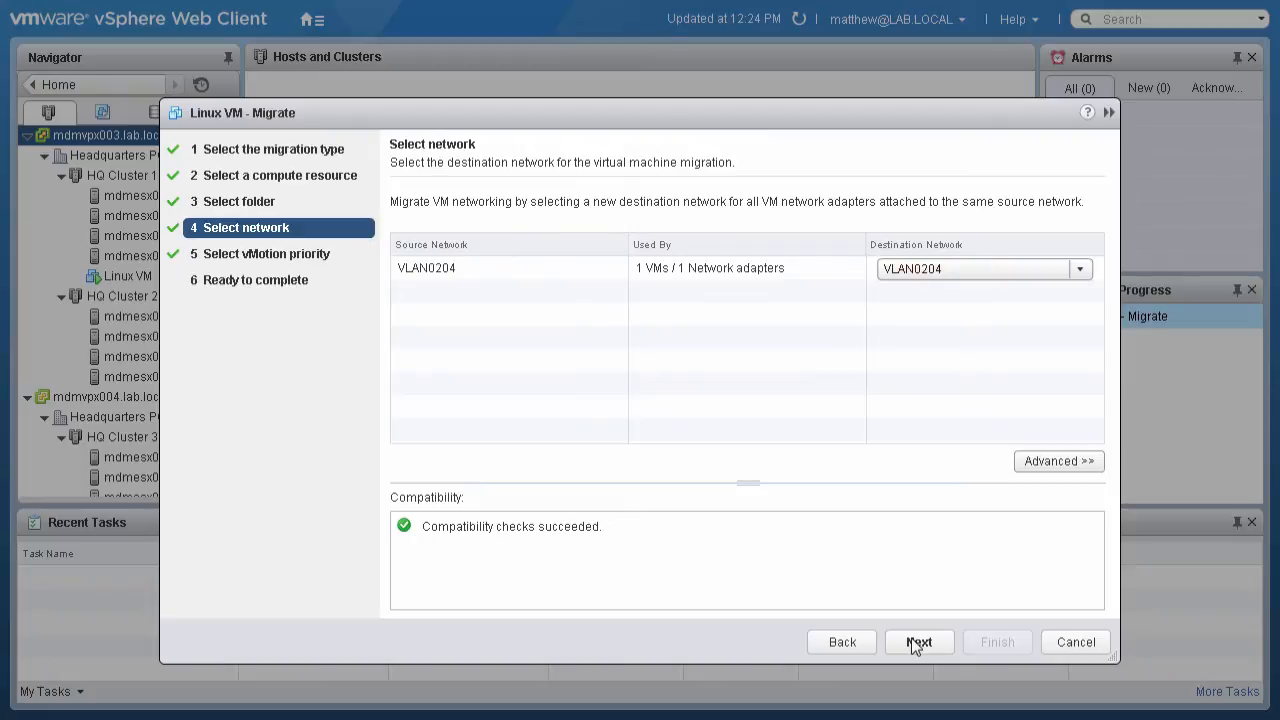
mouse_move(912, 627)
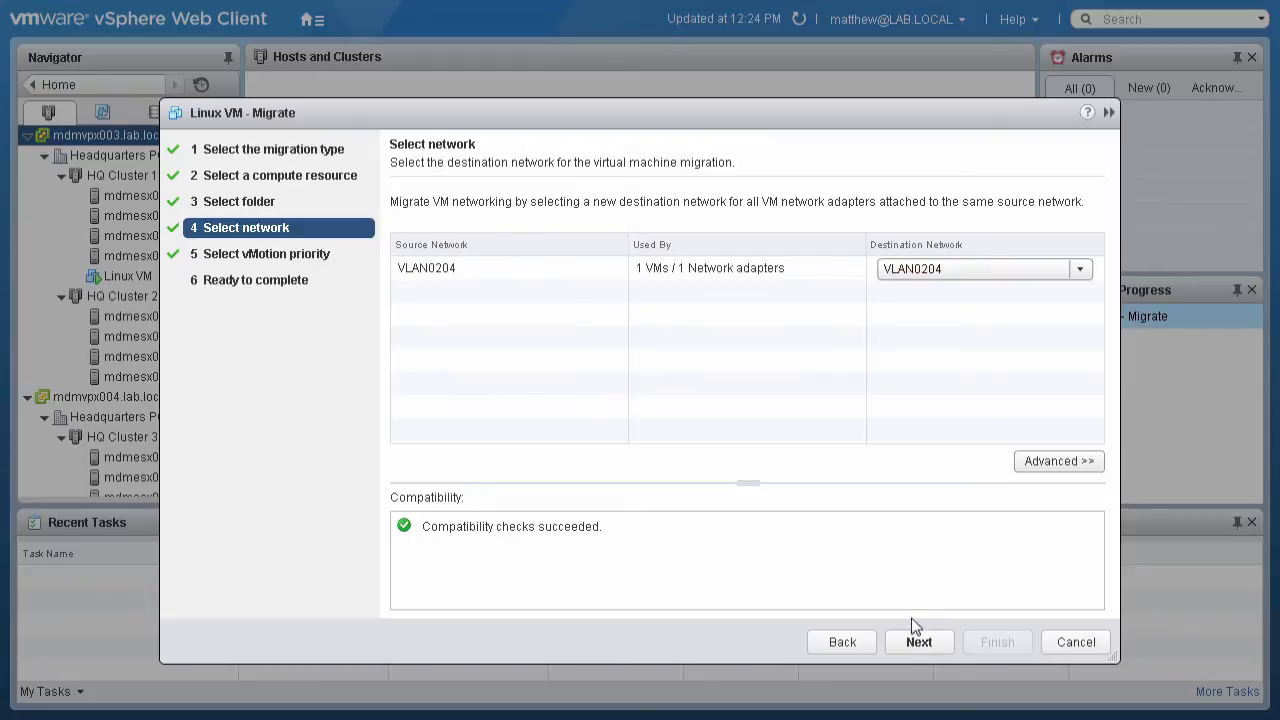
click(1079, 268)
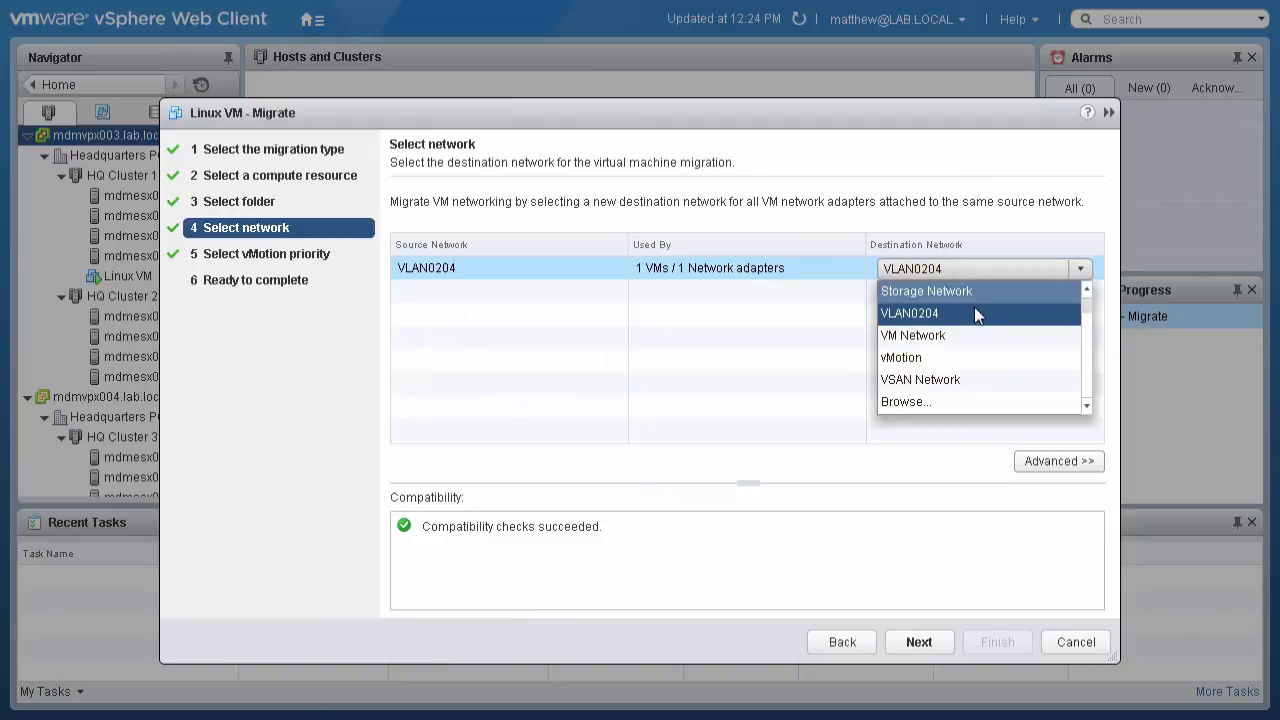
click(918, 641)
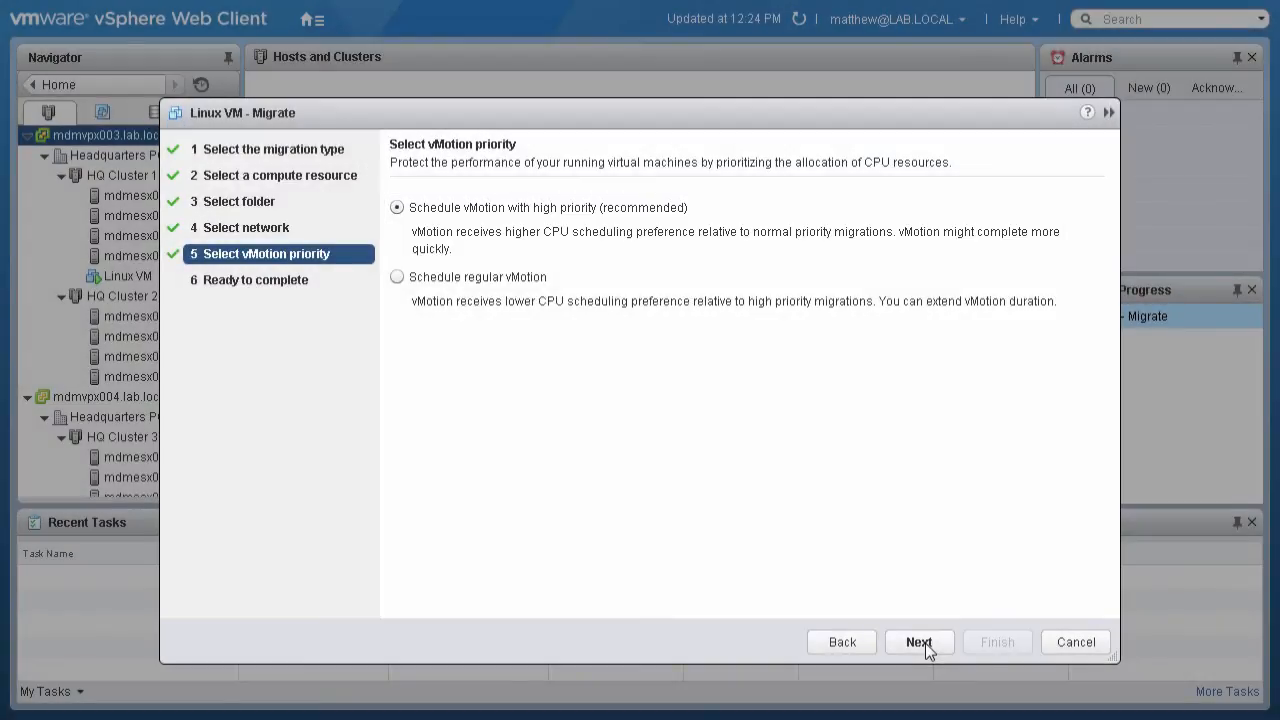
Step: Accept high vMotion priority, review the summary, and finish the Linux VM migration
click(918, 641)
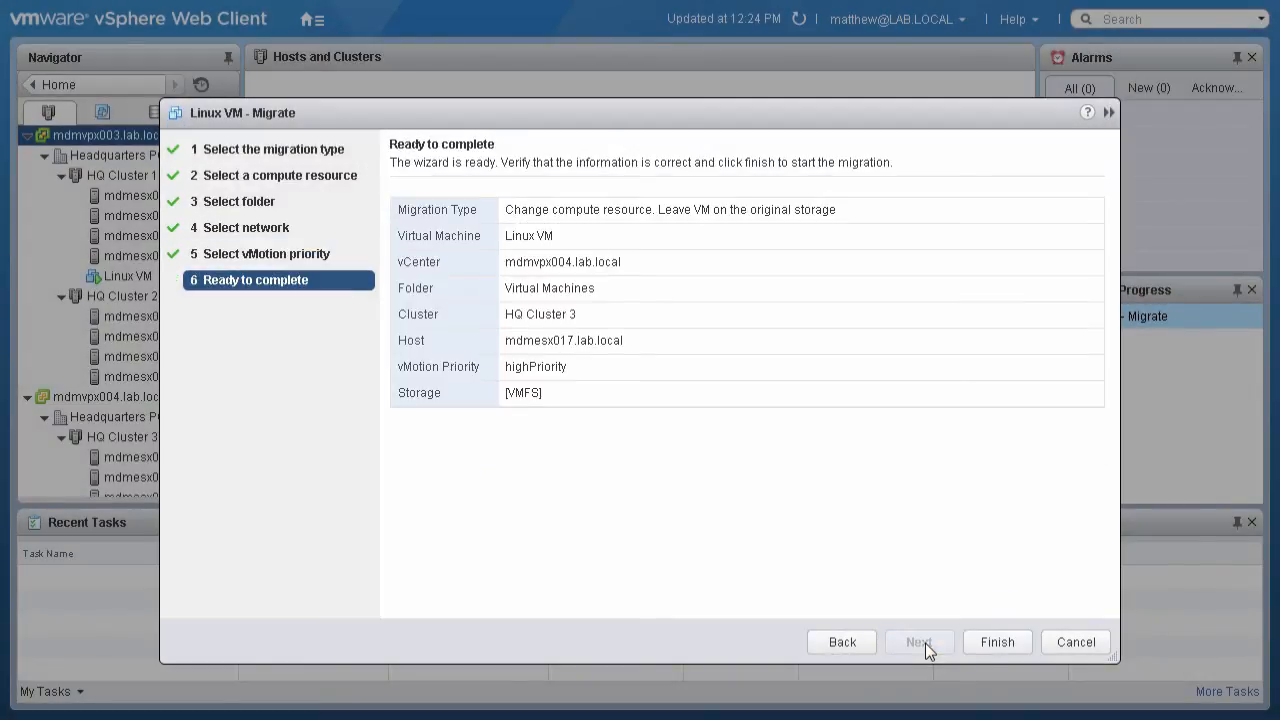
mouse_move(928, 655)
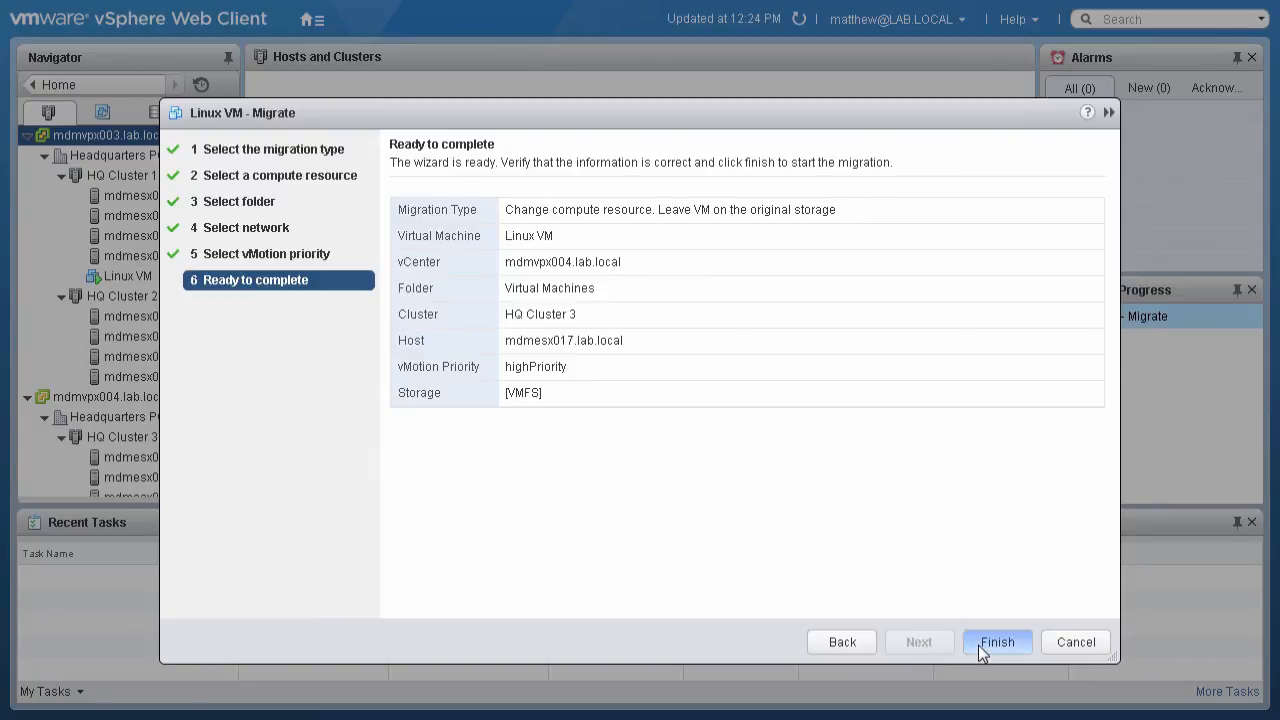
click(996, 641)
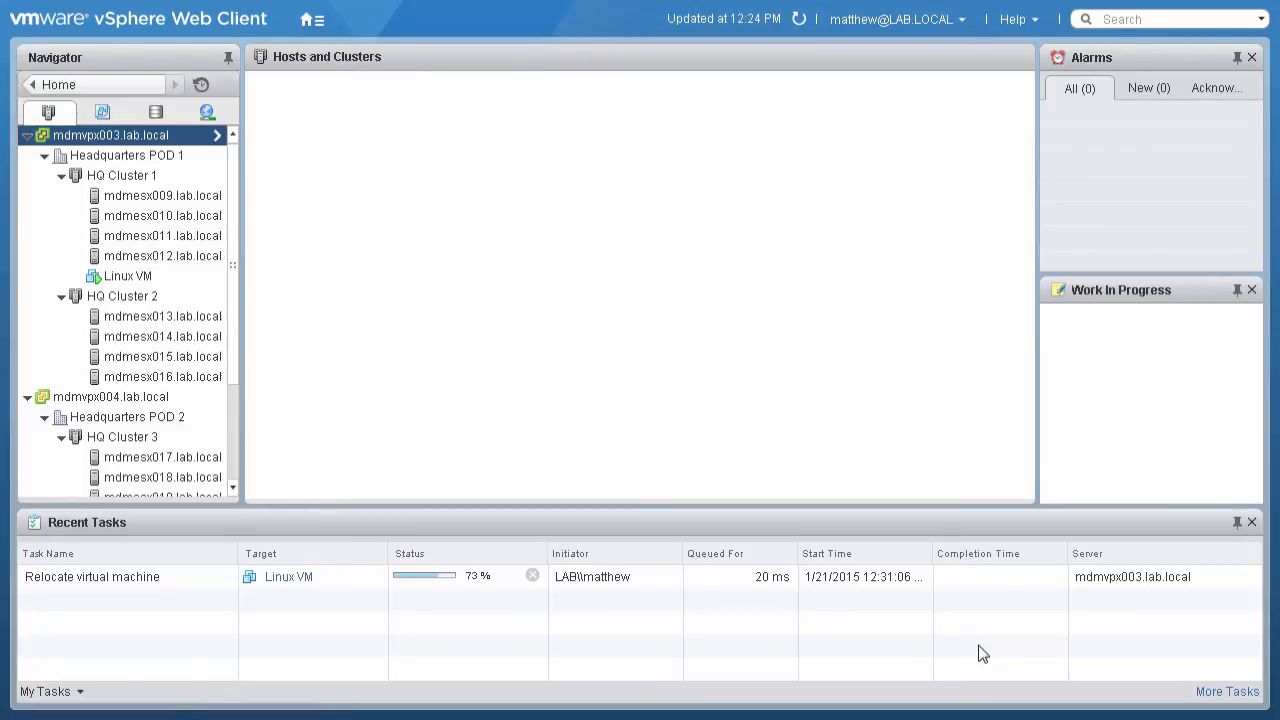
Step: Refresh the vCenter inventory to confirm Linux VM has left HQ Cluster 1
click(111, 135)
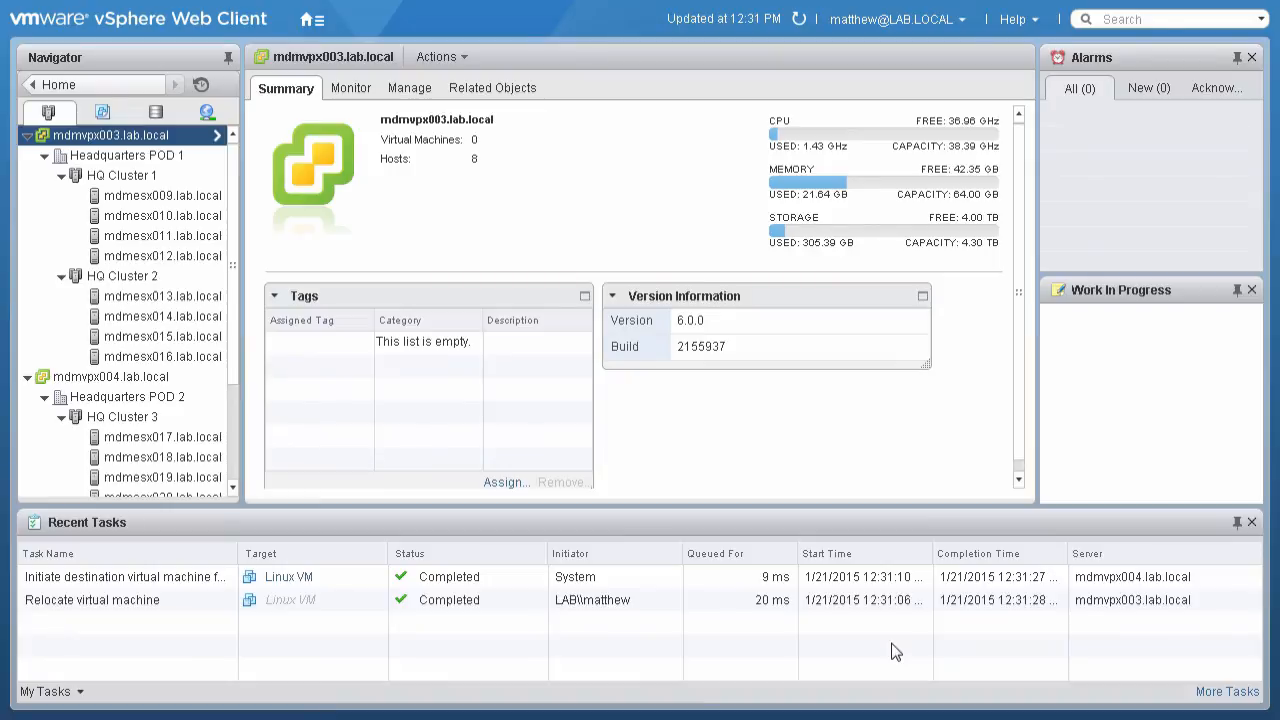
mouse_move(235, 450)
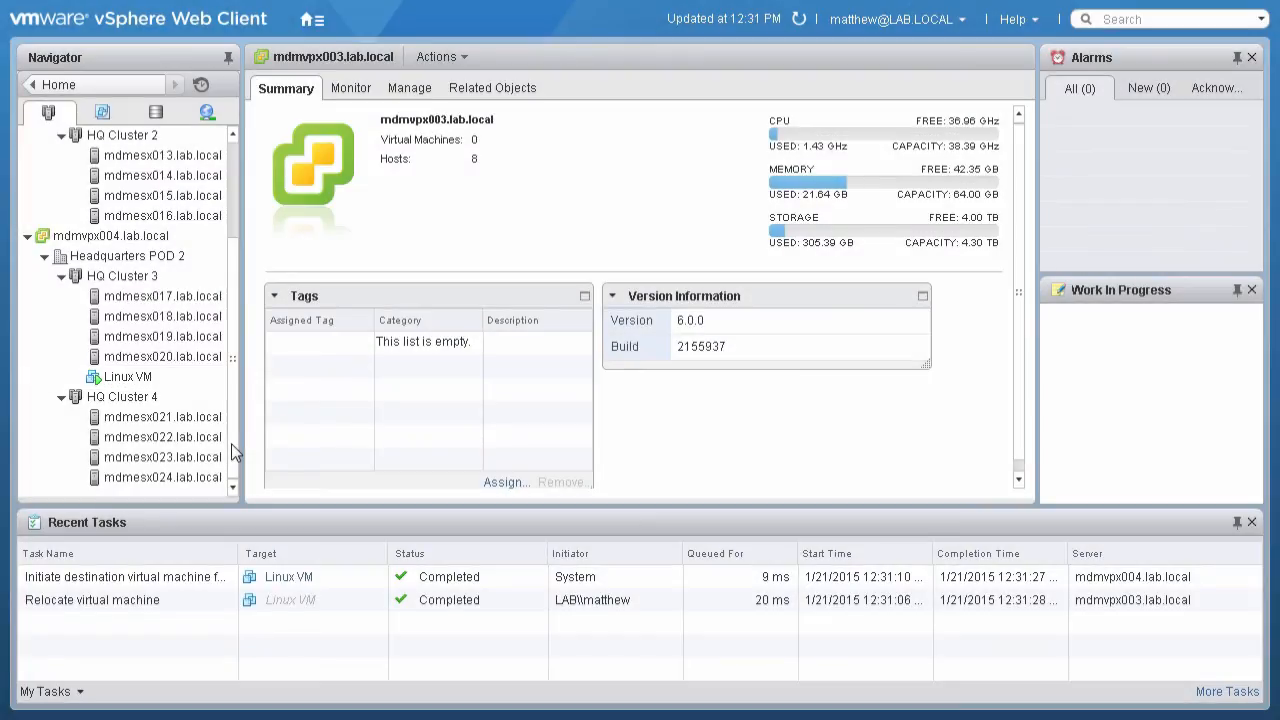
Step: Show VLAN0204's related virtual machines under mdmvpx004 > Headquarters POD 2 > dvSwitch2
click(207, 111)
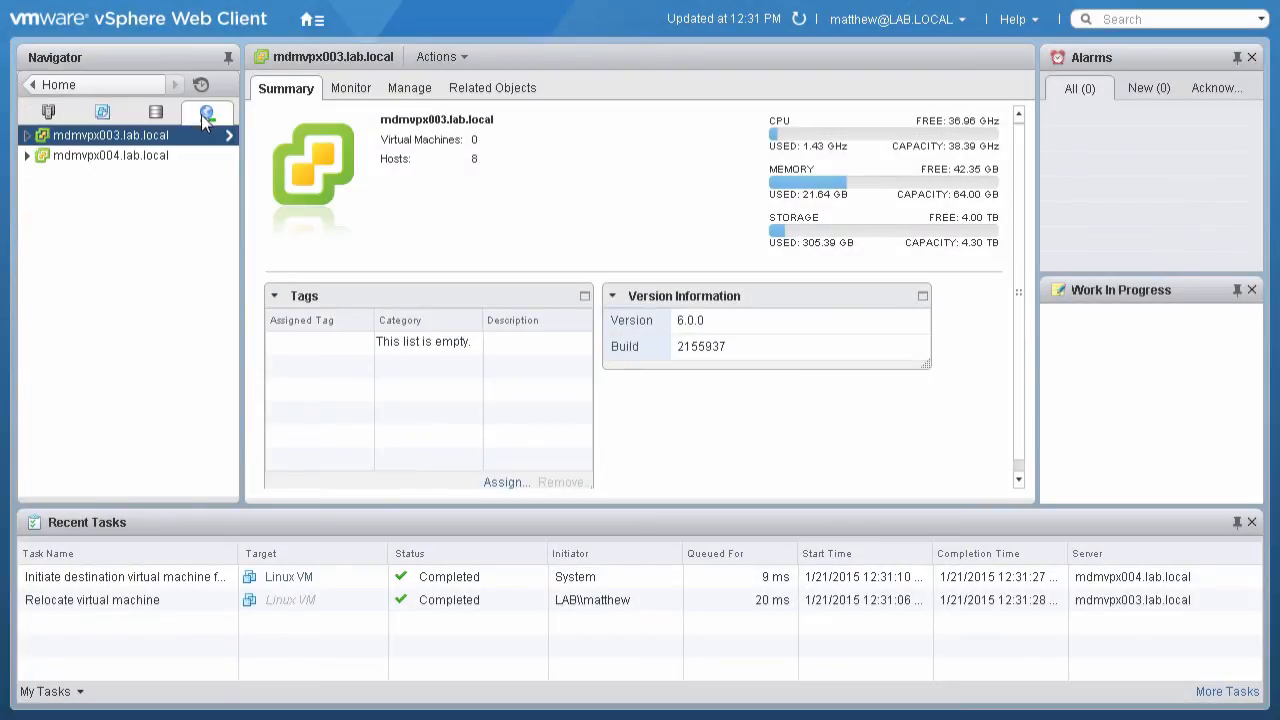
click(27, 155)
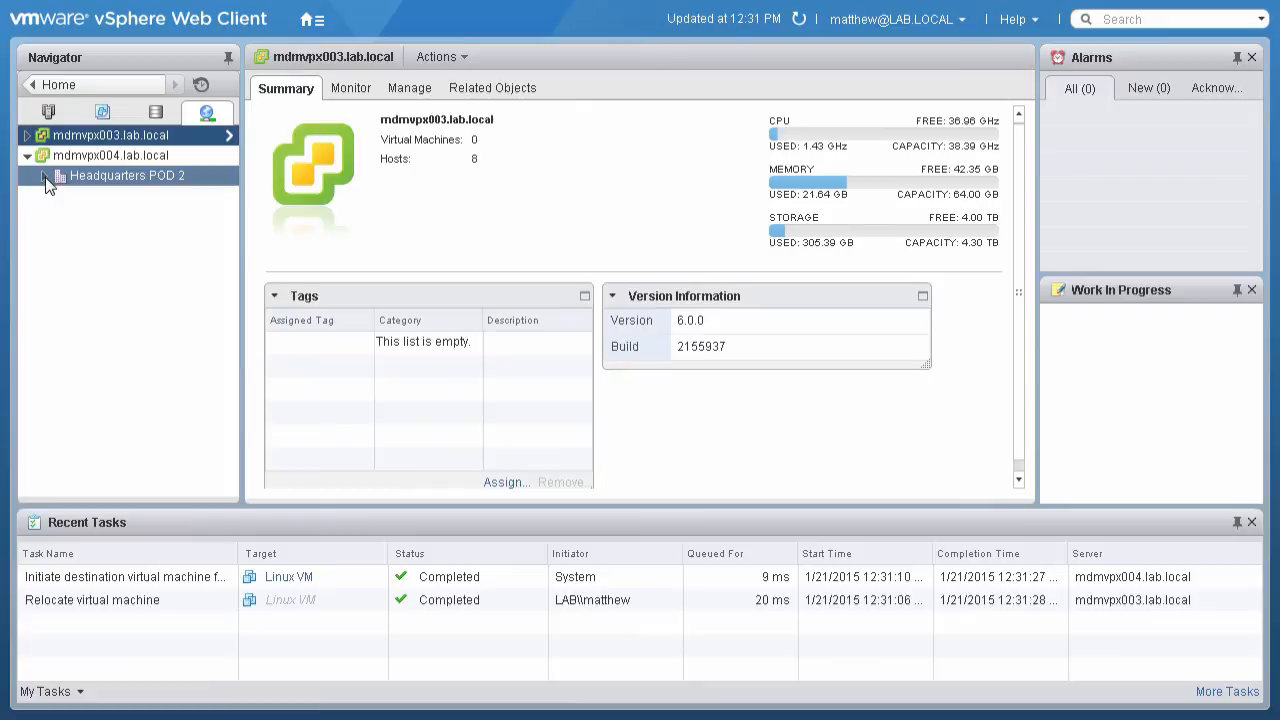
click(45, 175)
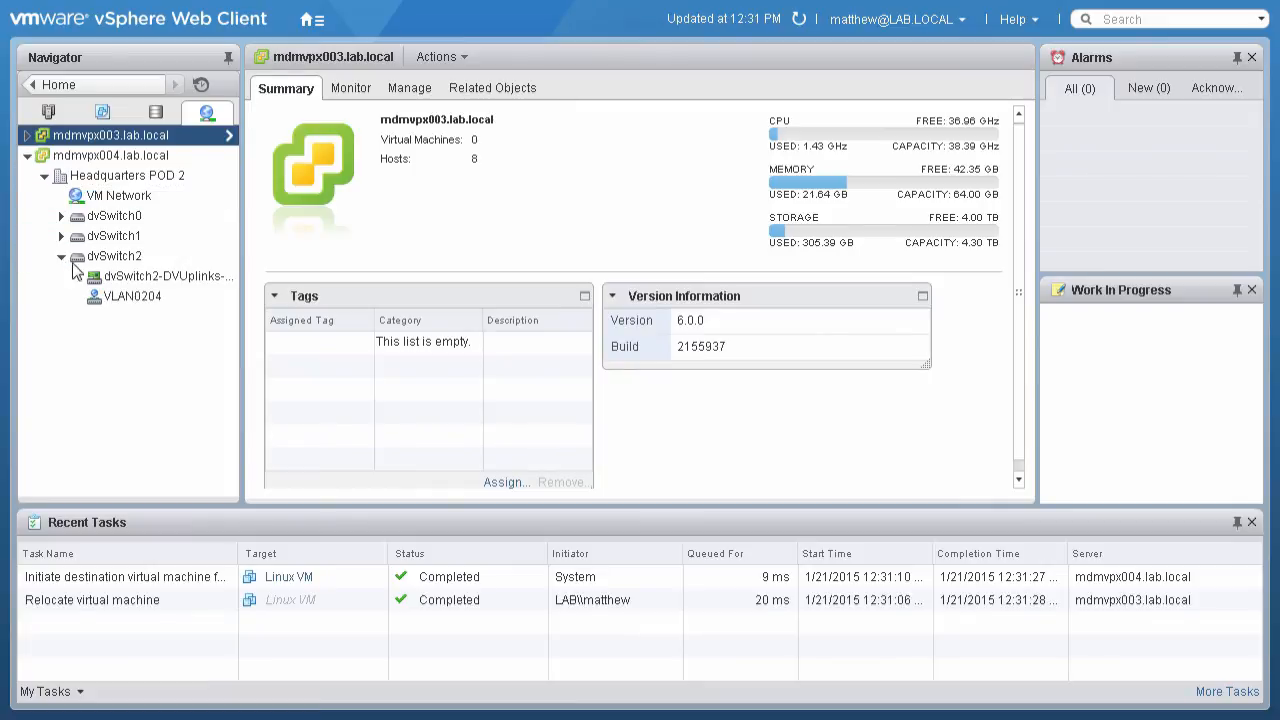
click(133, 295)
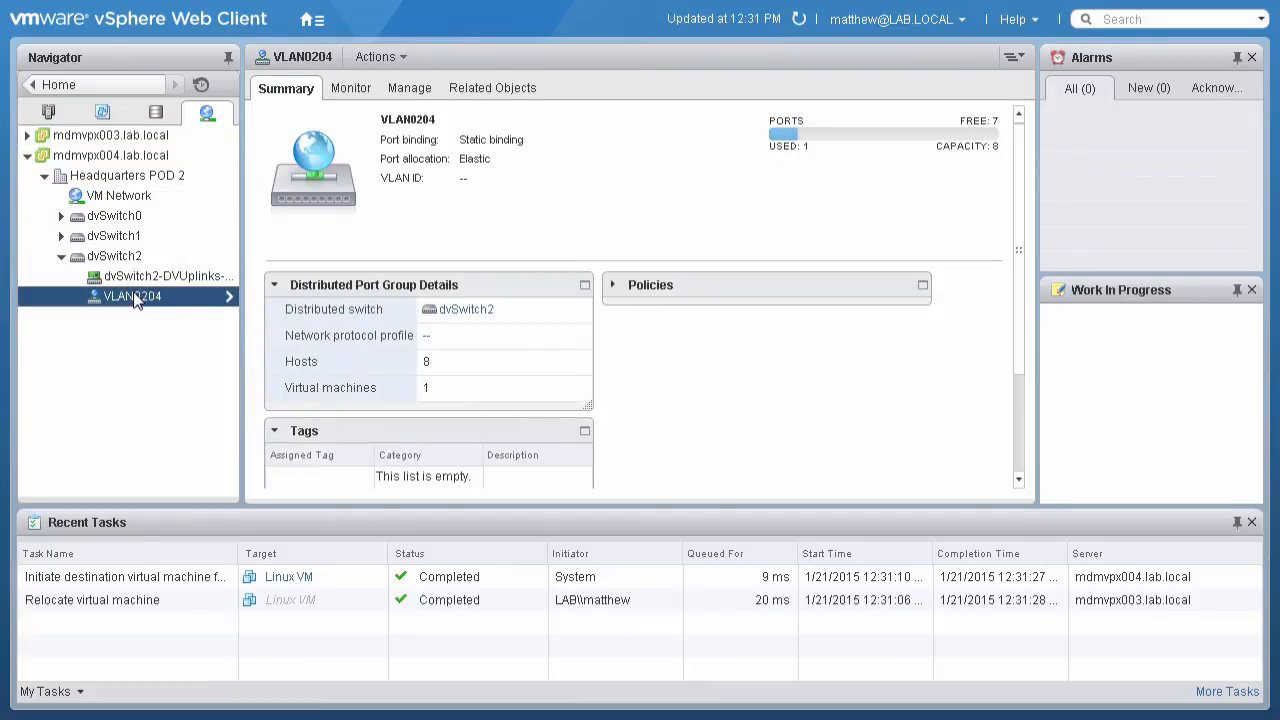
click(491, 88)
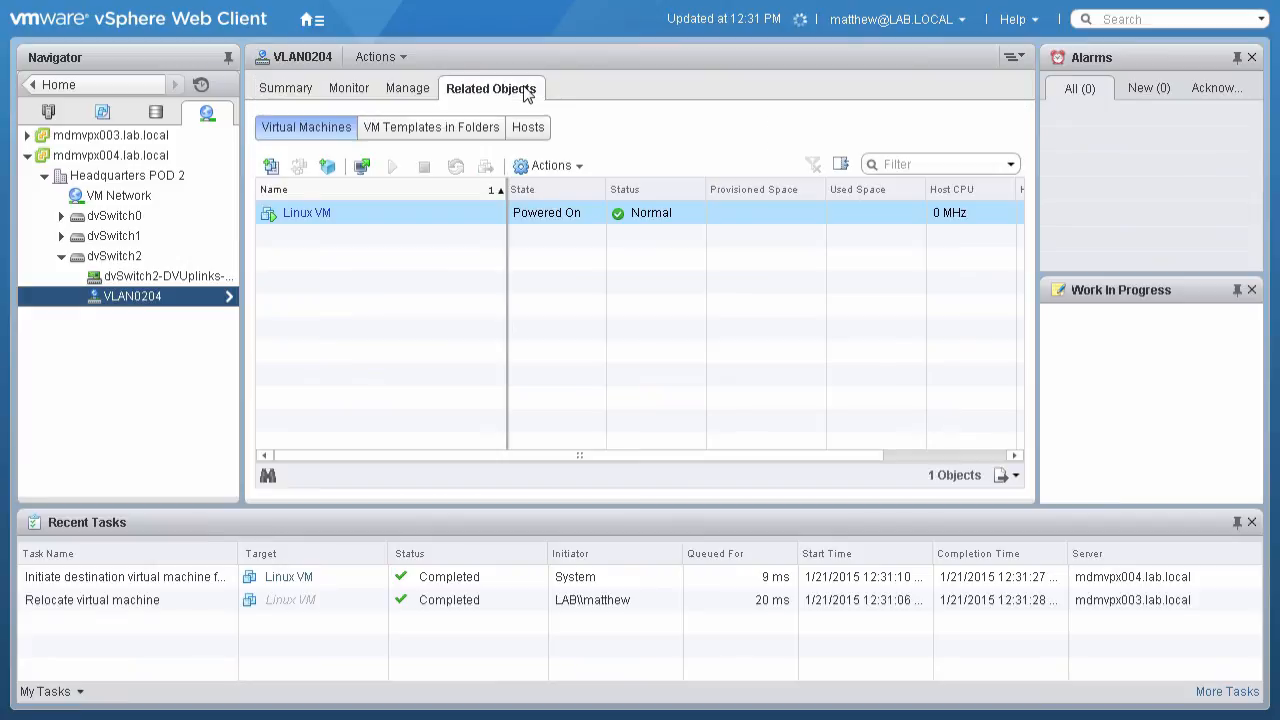